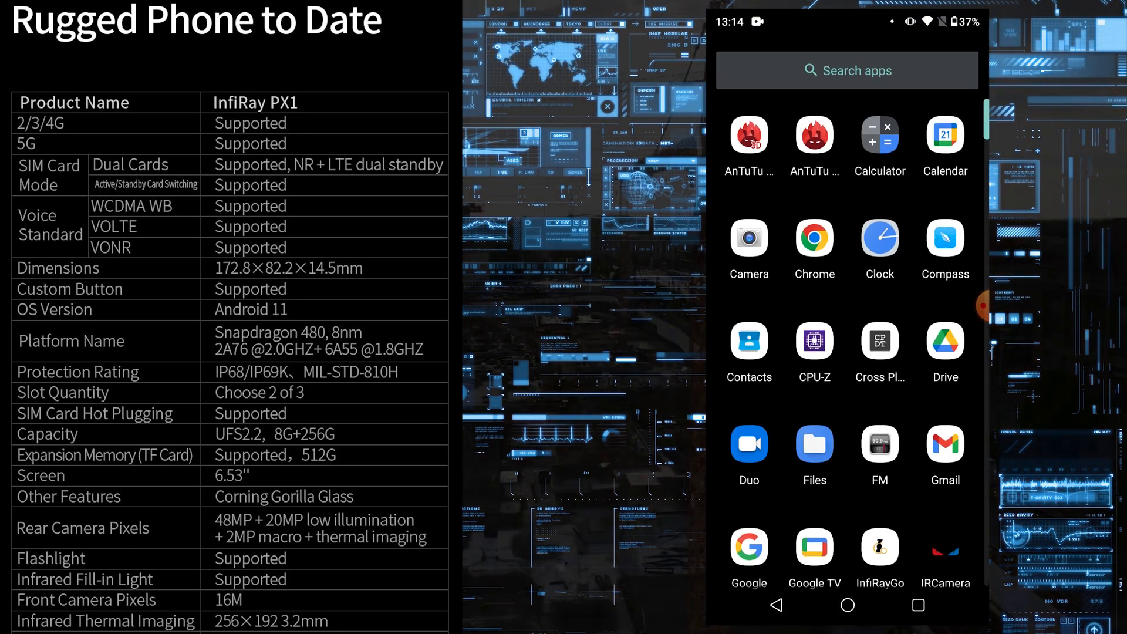
Step: Switch to PRO mode and capture a thermal photo of the apartment towers
scroll(up, 3)
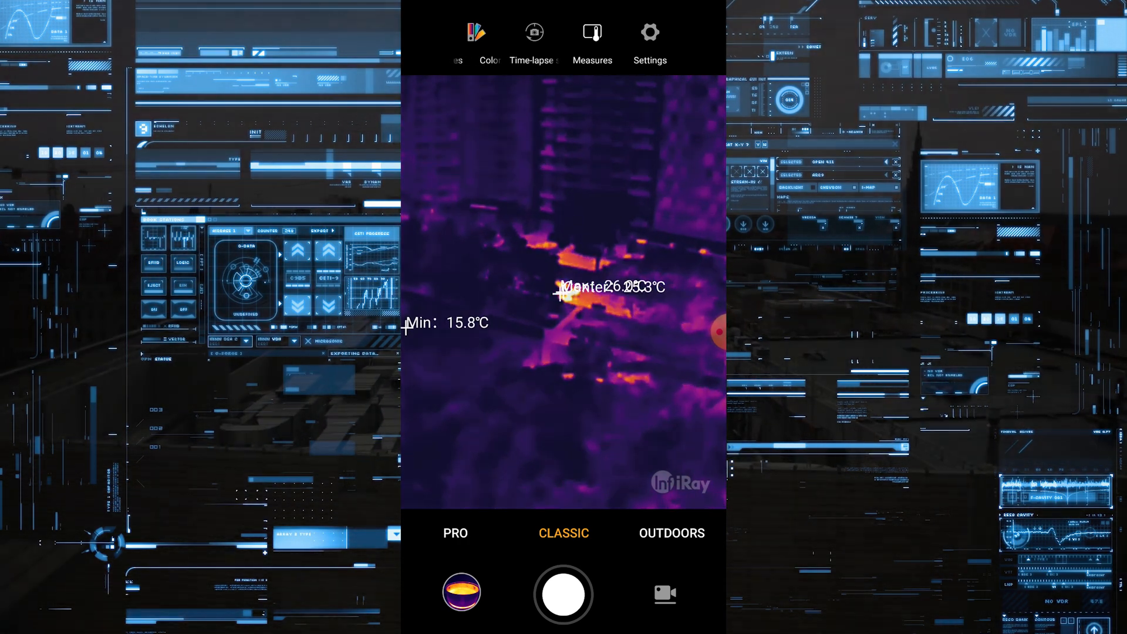
click(455, 533)
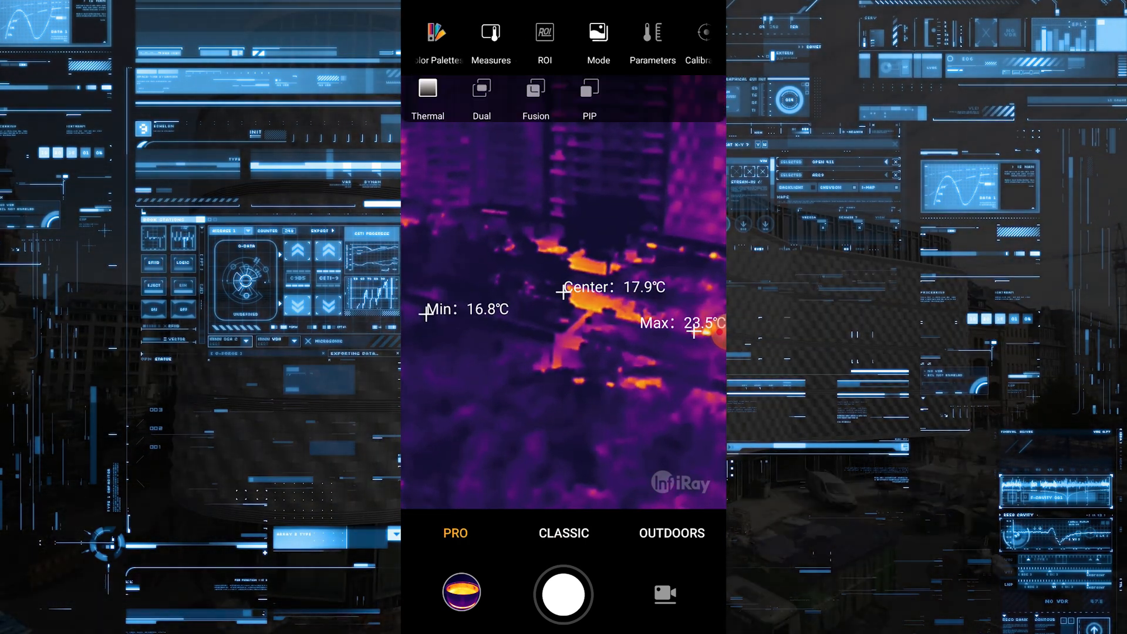
click(535, 97)
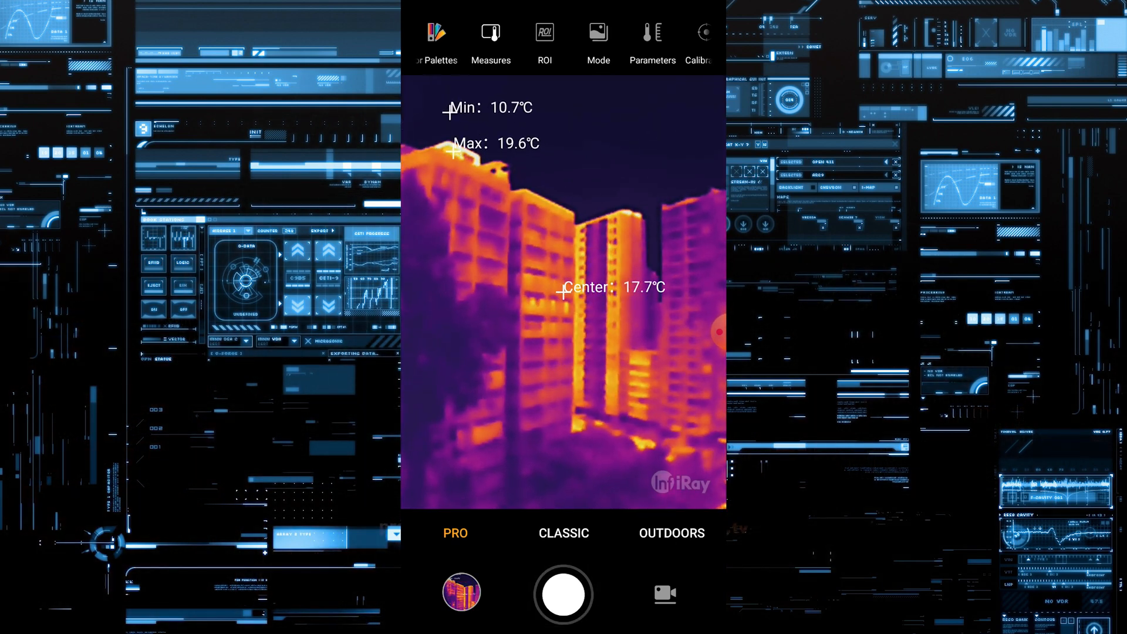
Step: Analyse the just-taken building photo and recolor it from greyscale to the Iron palette
click(461, 593)
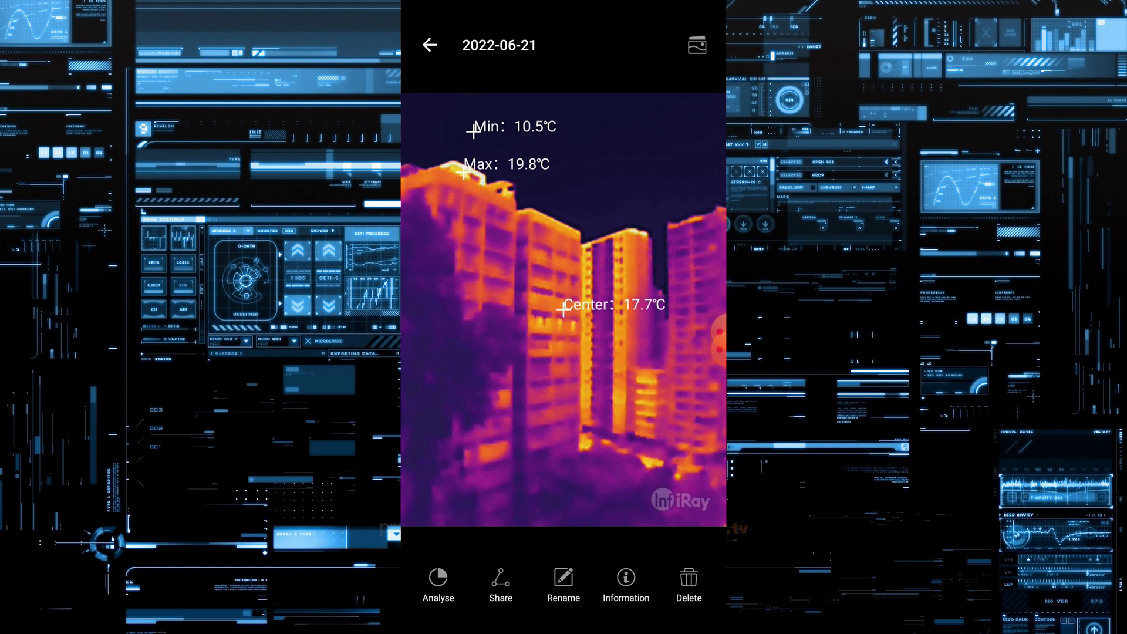
click(437, 586)
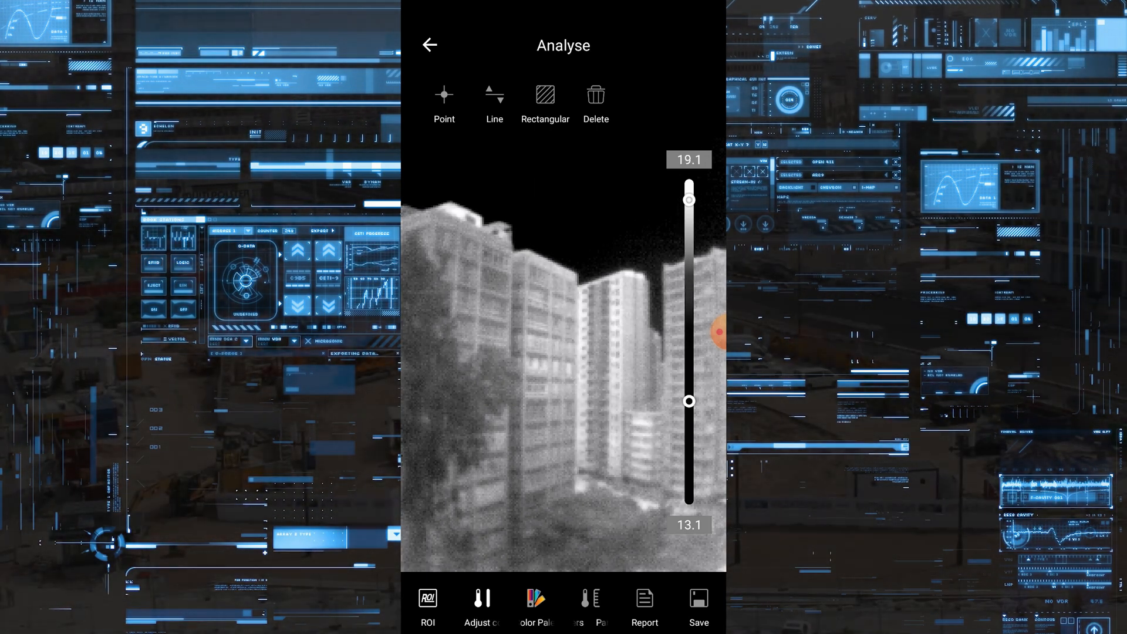
click(536, 606)
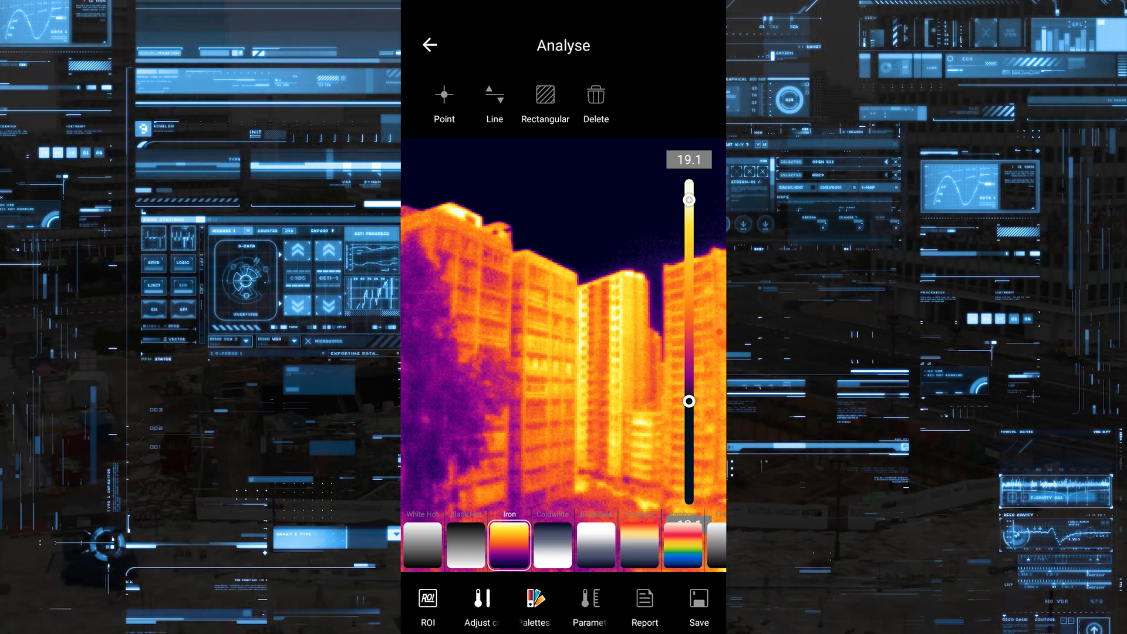
click(429, 44)
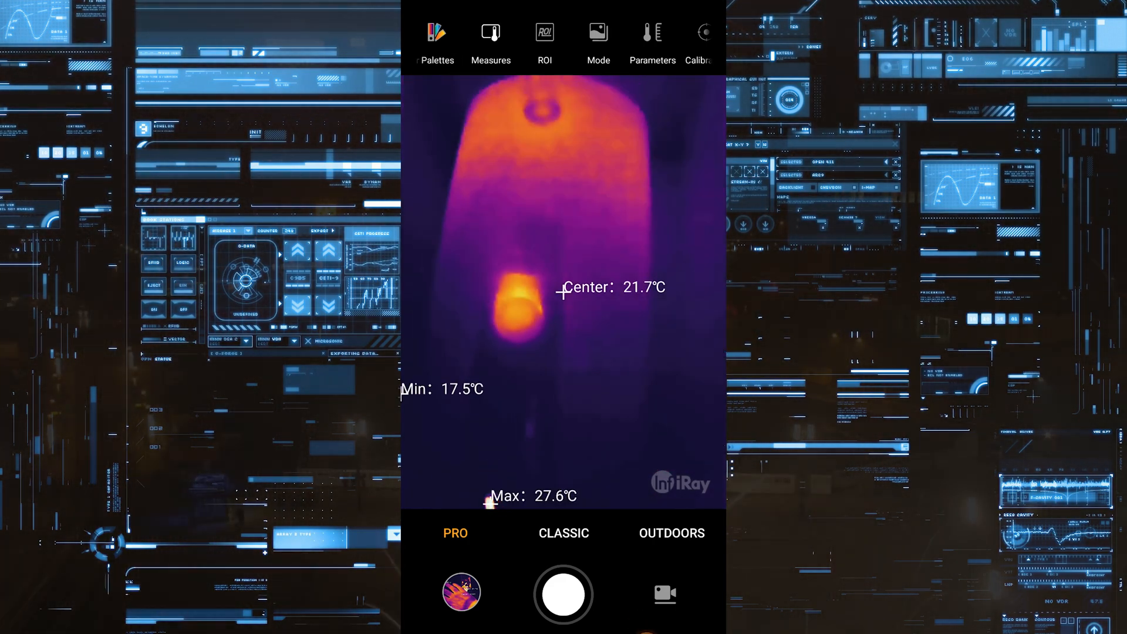
Step: View the heated braided cable end live in PRO mode, reading a 35.0°C maximum
click(436, 40)
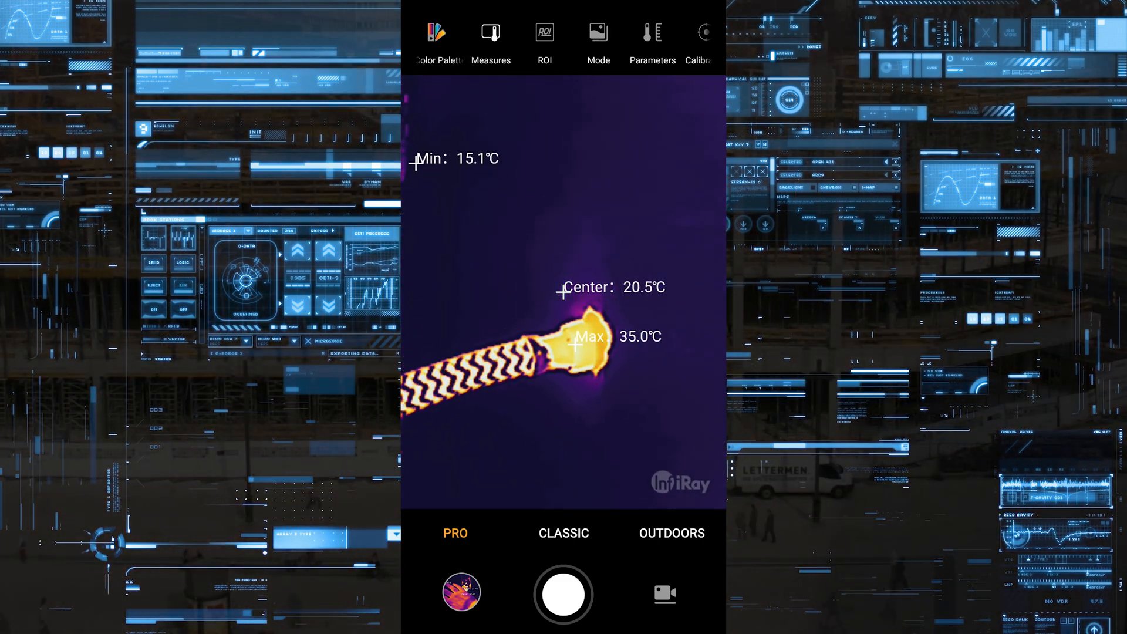
click(434, 37)
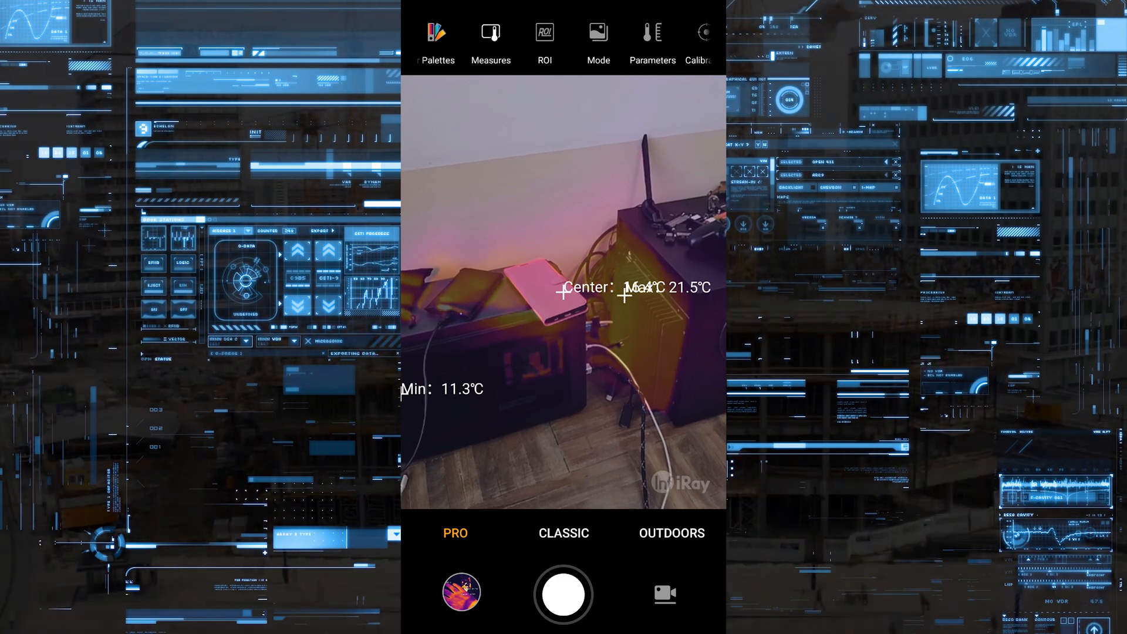
Step: Bring up the fusion ratio slider via Mode, showing 30 on its 30–80 range
click(597, 42)
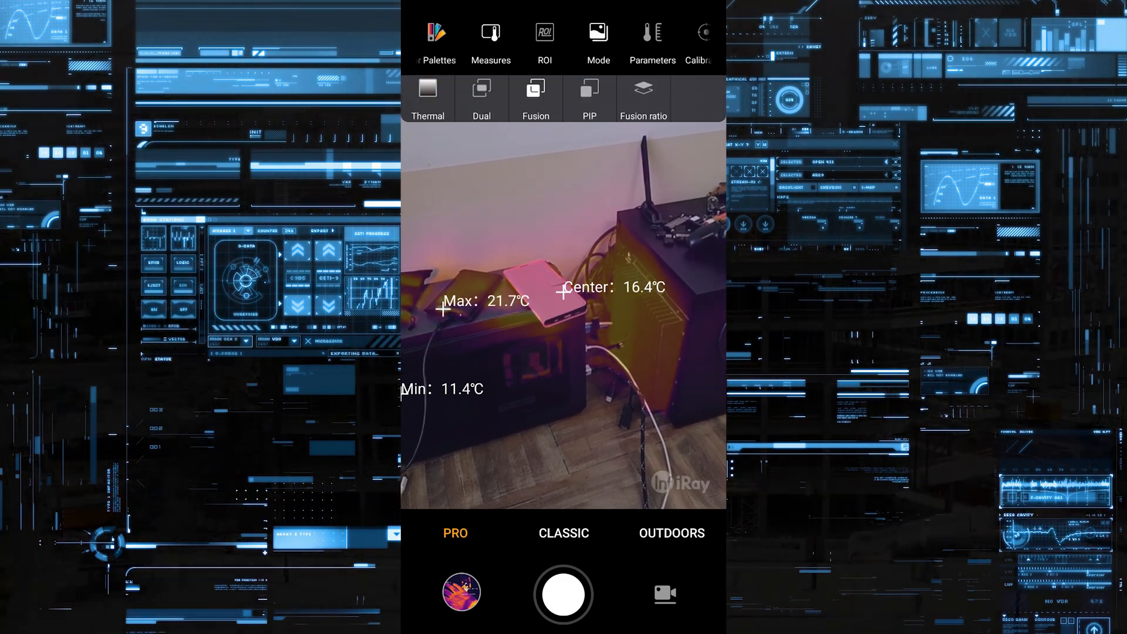
click(642, 98)
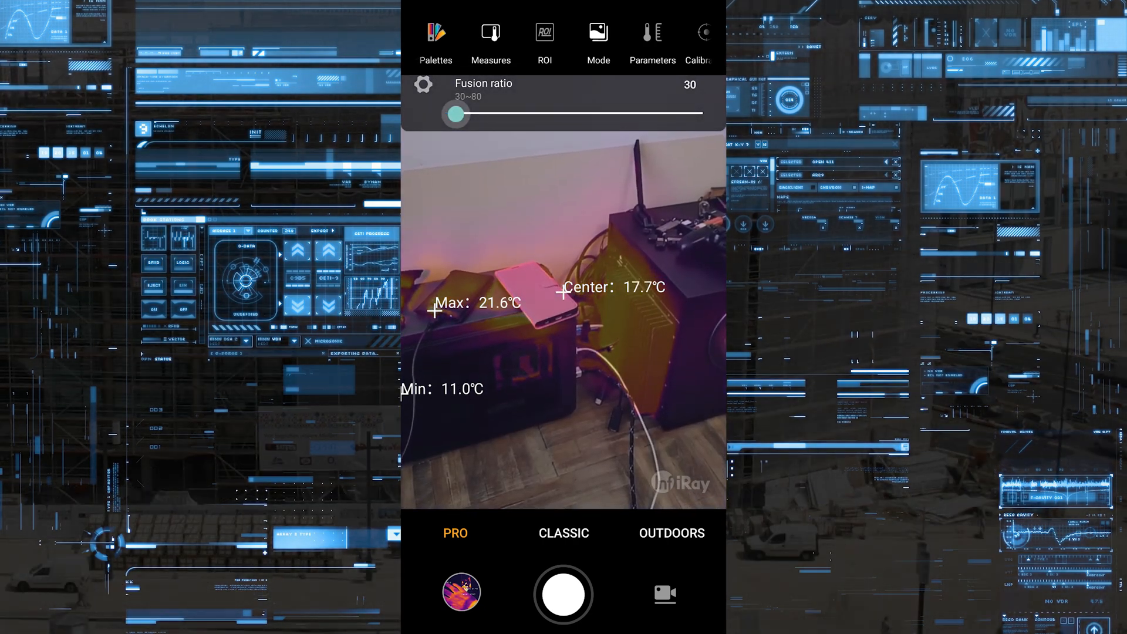
Step: Switch to Classic thermal-only mode, showing hotspots up to 26.0°C
click(563, 533)
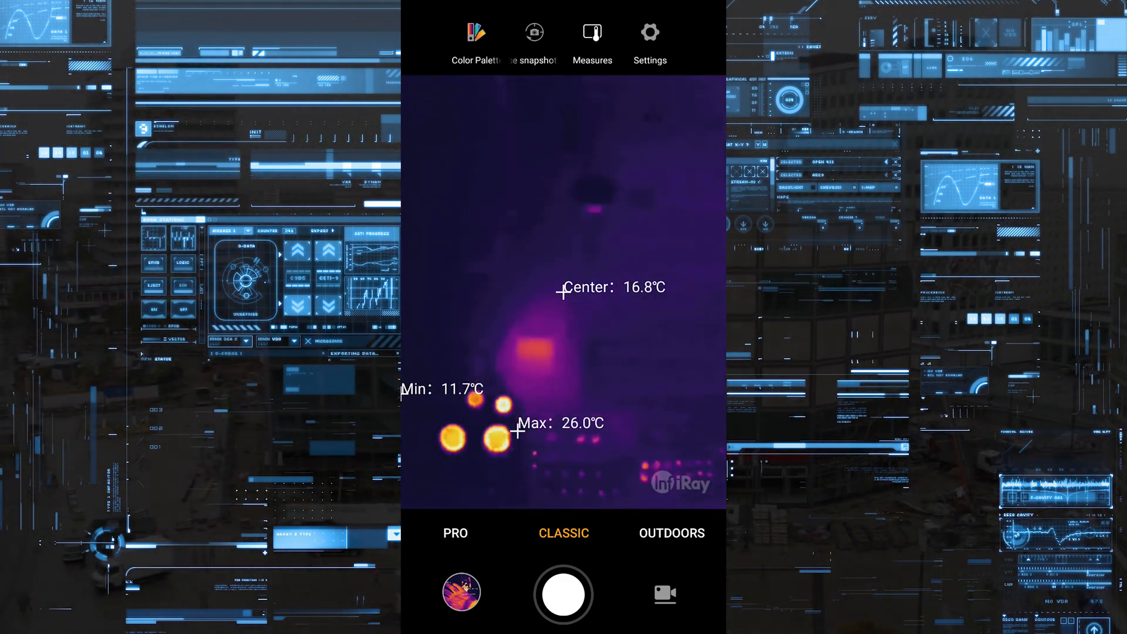
Step: Return to PRO mode on the motherboard, then switch to Outdoors mode for the rear ports
click(456, 533)
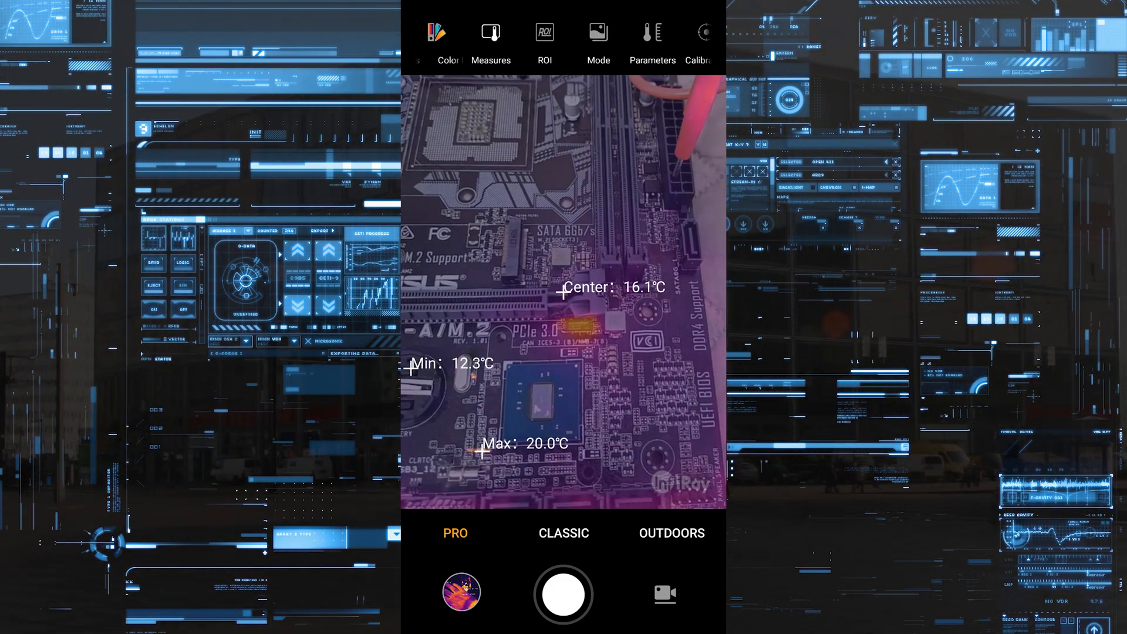
click(671, 533)
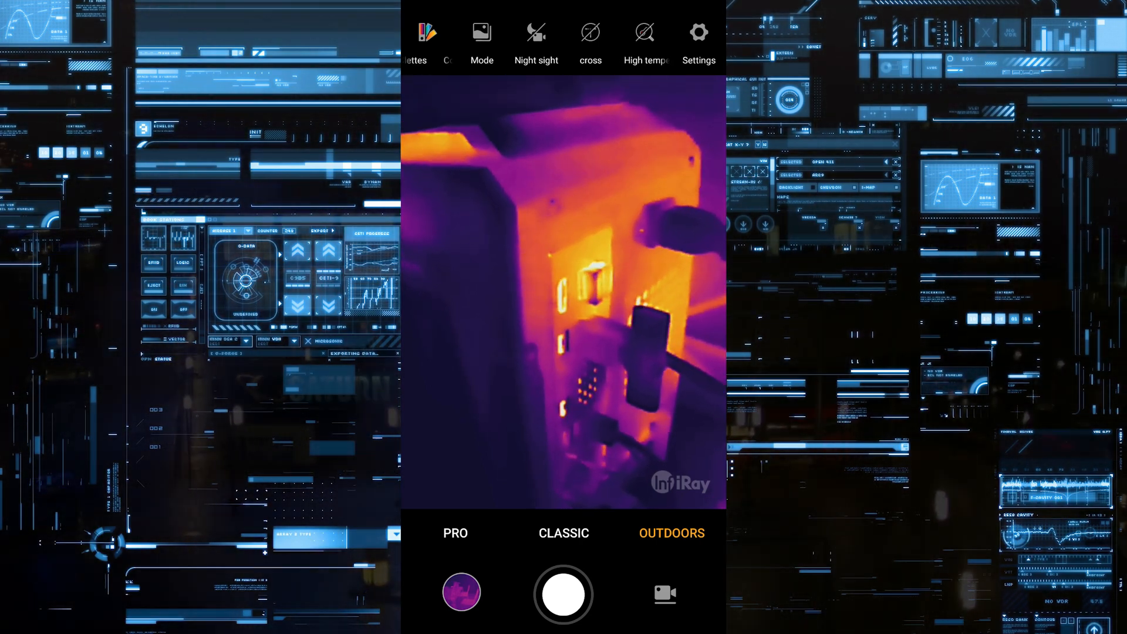
Step: Try the White Hot, Iron, Blackcold, Rainbow and Greenhot palettes on the computer ports view
click(425, 32)
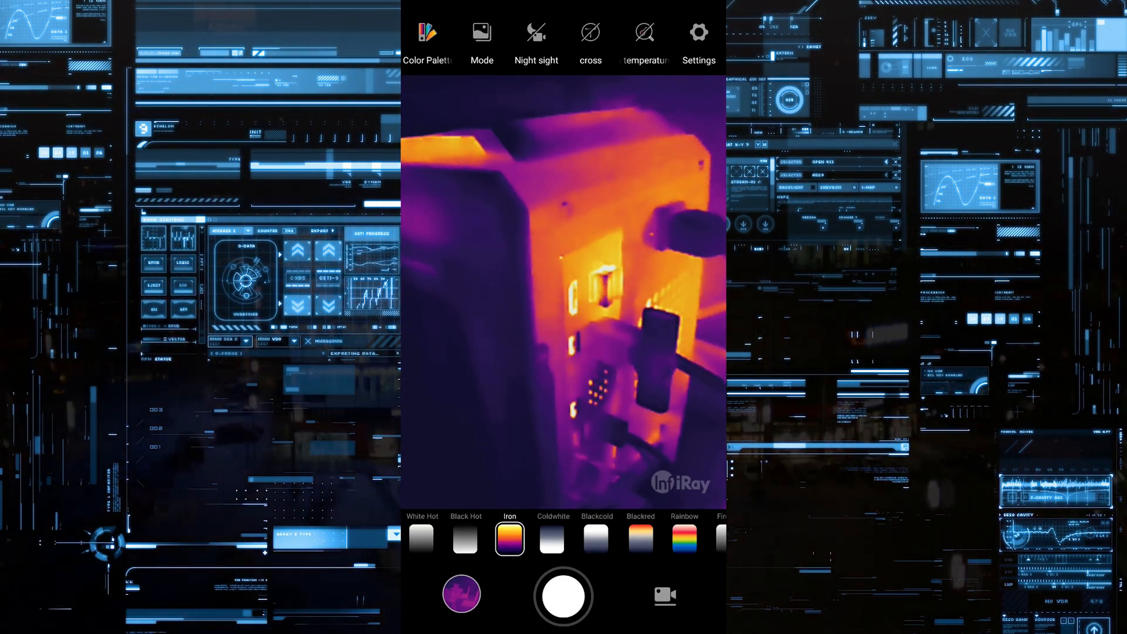
click(420, 538)
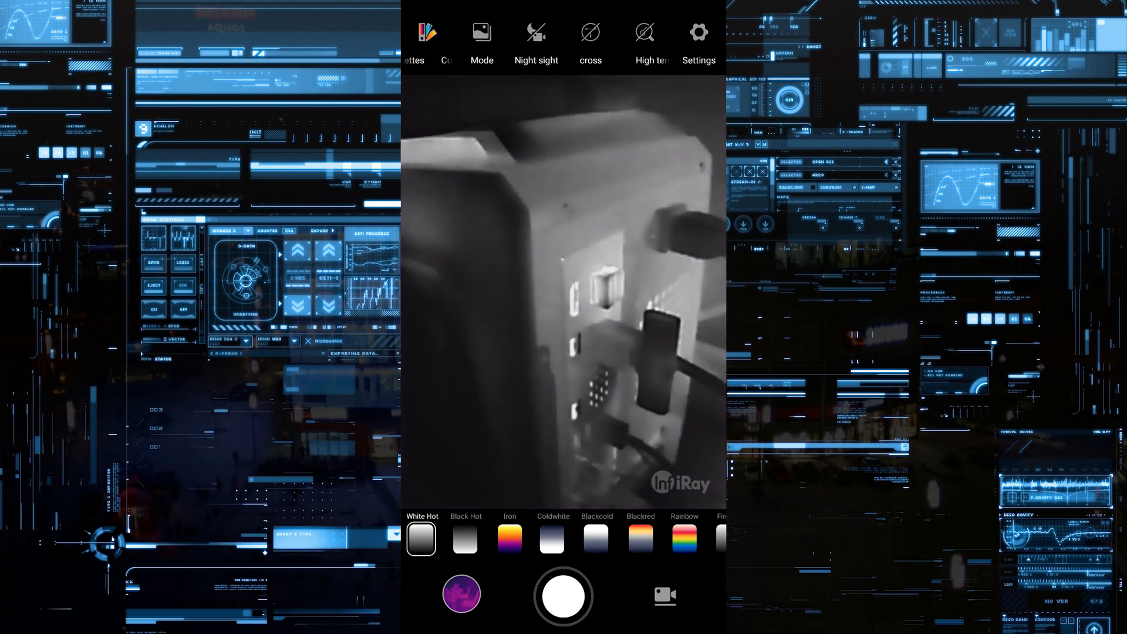
click(508, 539)
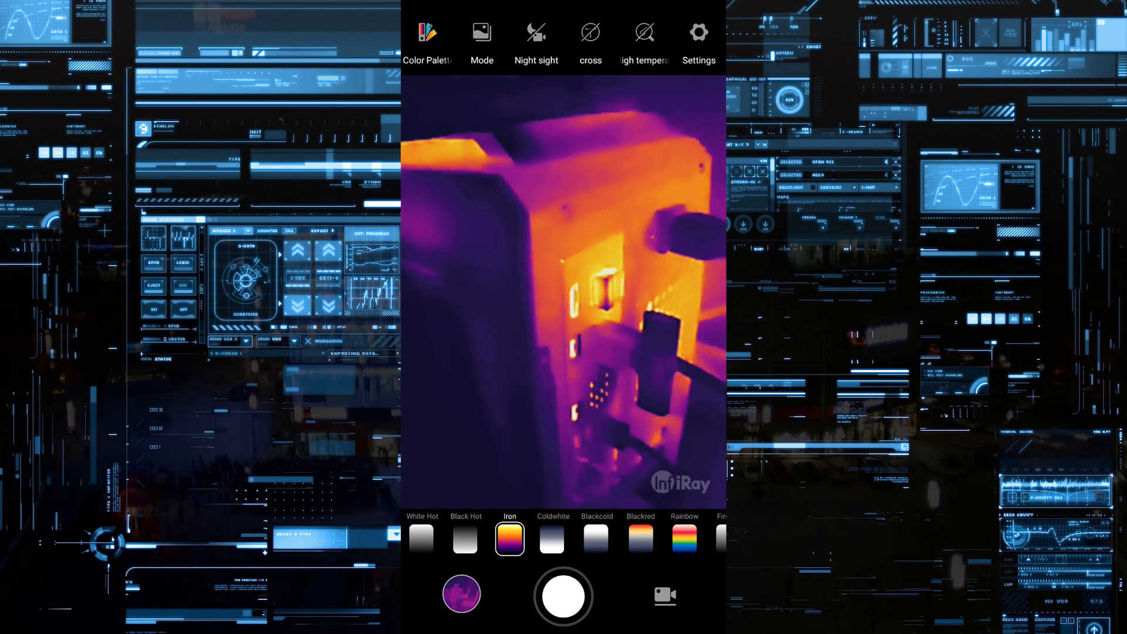
click(595, 538)
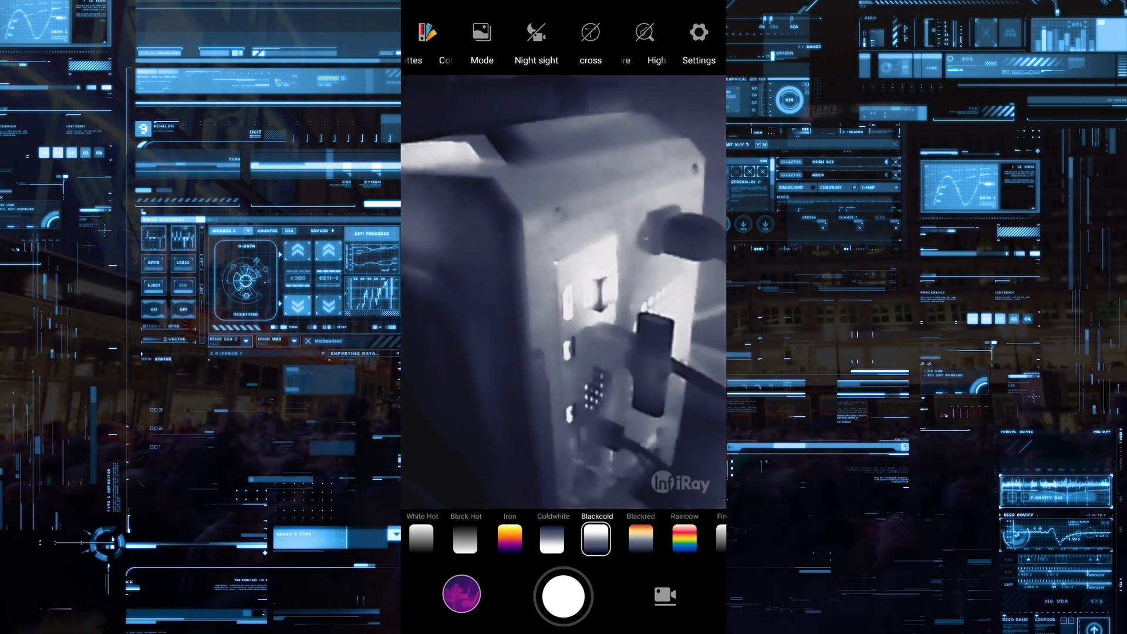
click(683, 537)
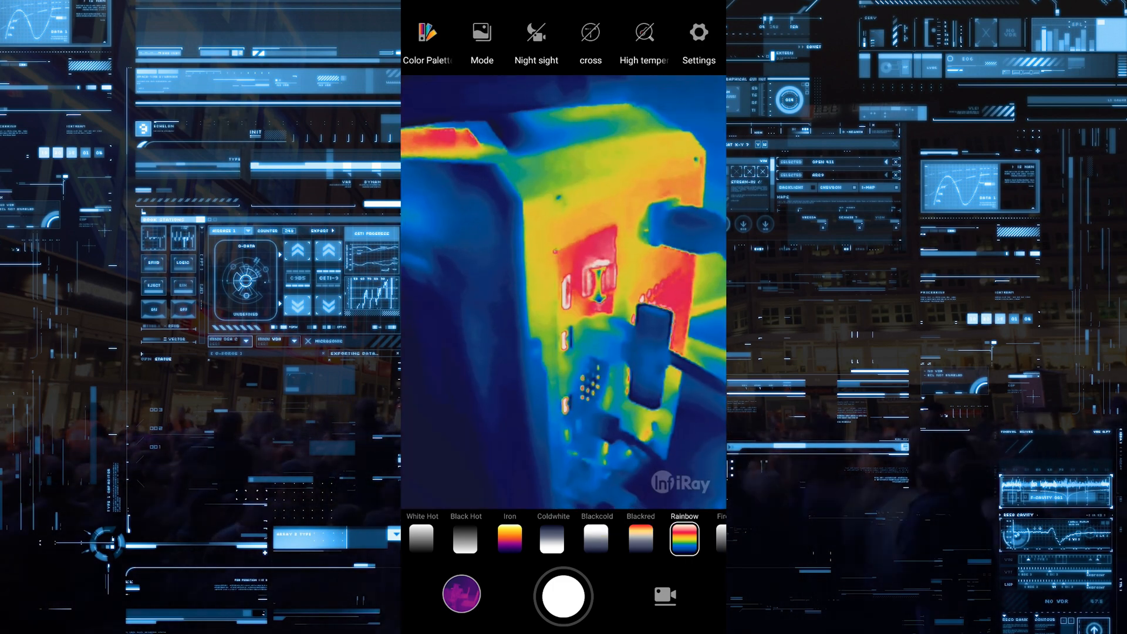
scroll(right, 3)
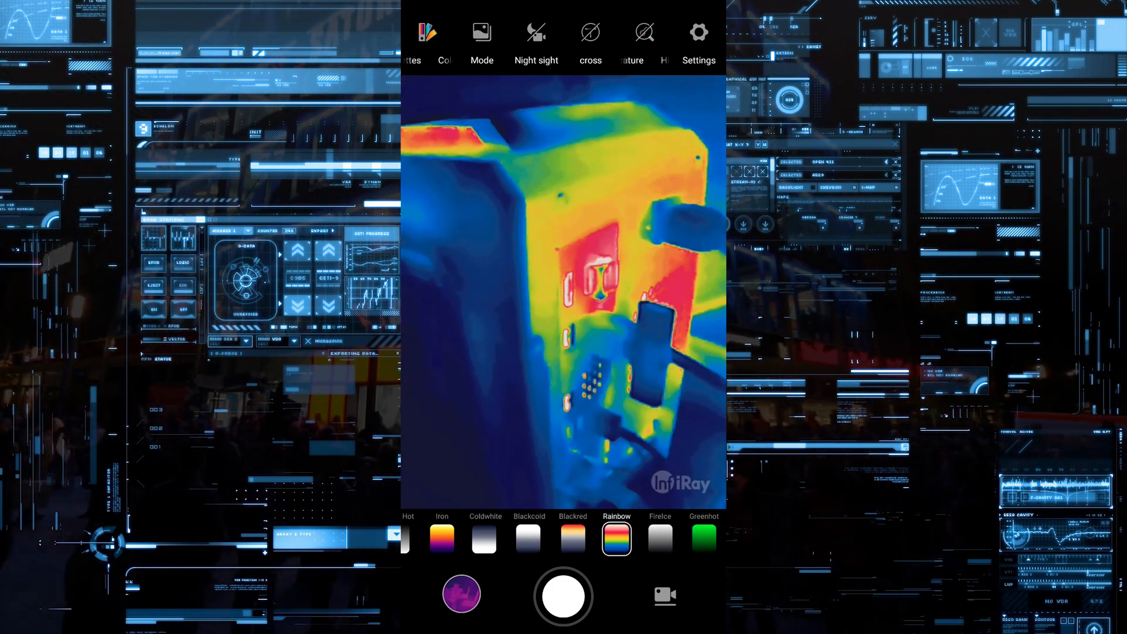
click(703, 537)
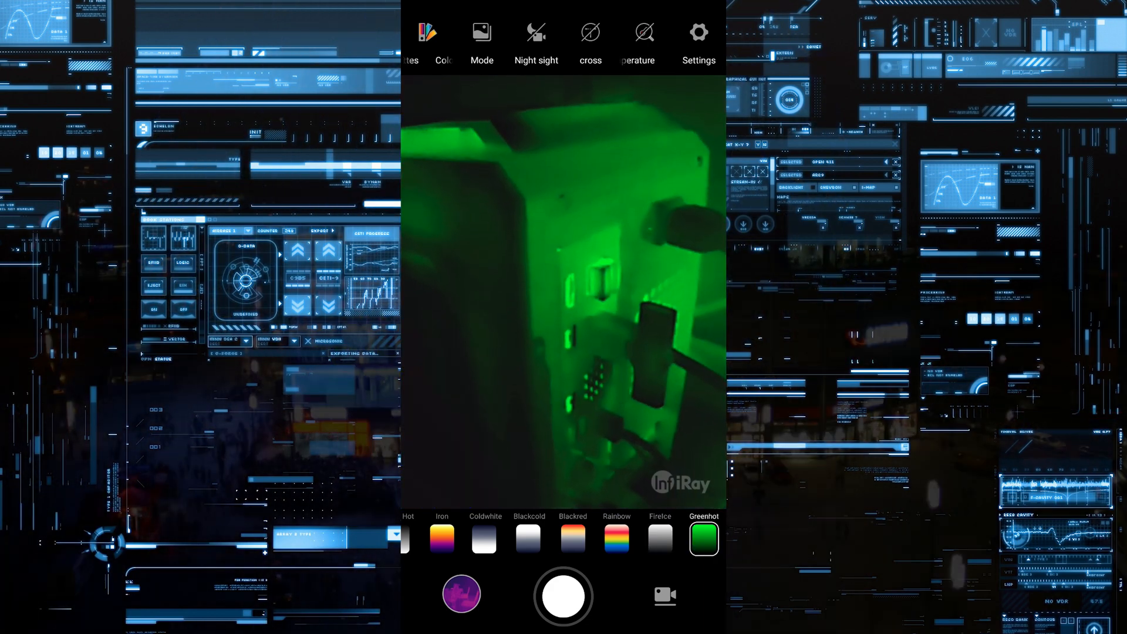
click(617, 538)
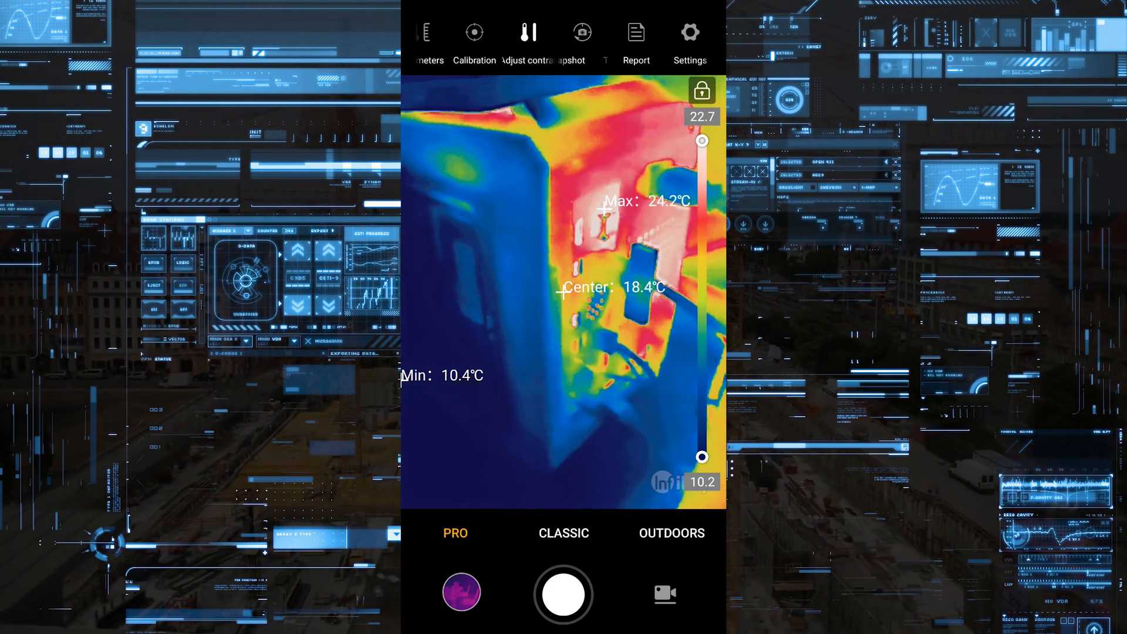
Step: Generate the temperature detection report: 0.5 m distance, 25.0°C ambient, emissivity 1.0
click(635, 40)
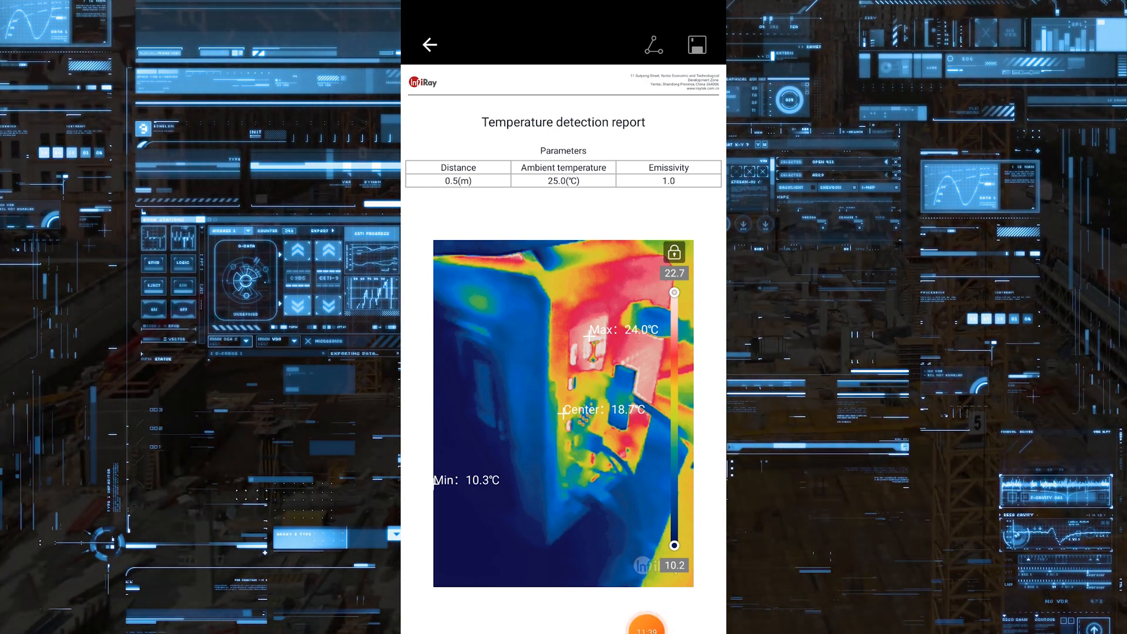
Step: In the phone's camera app, focus on the dark scene and switch from Video to Night mode
click(429, 44)
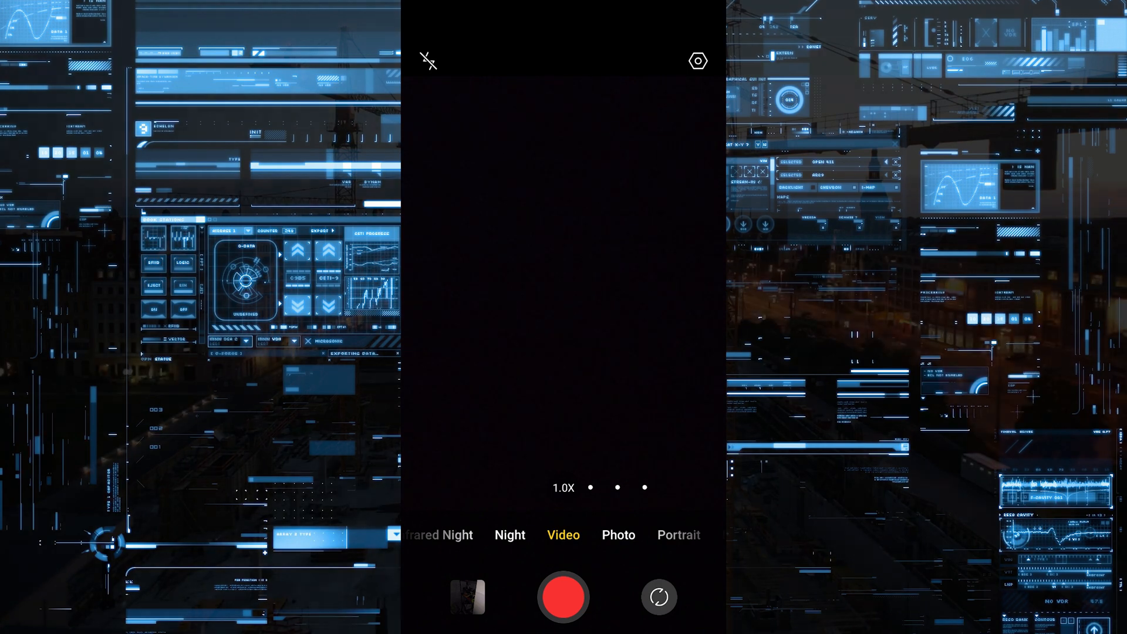
click(562, 366)
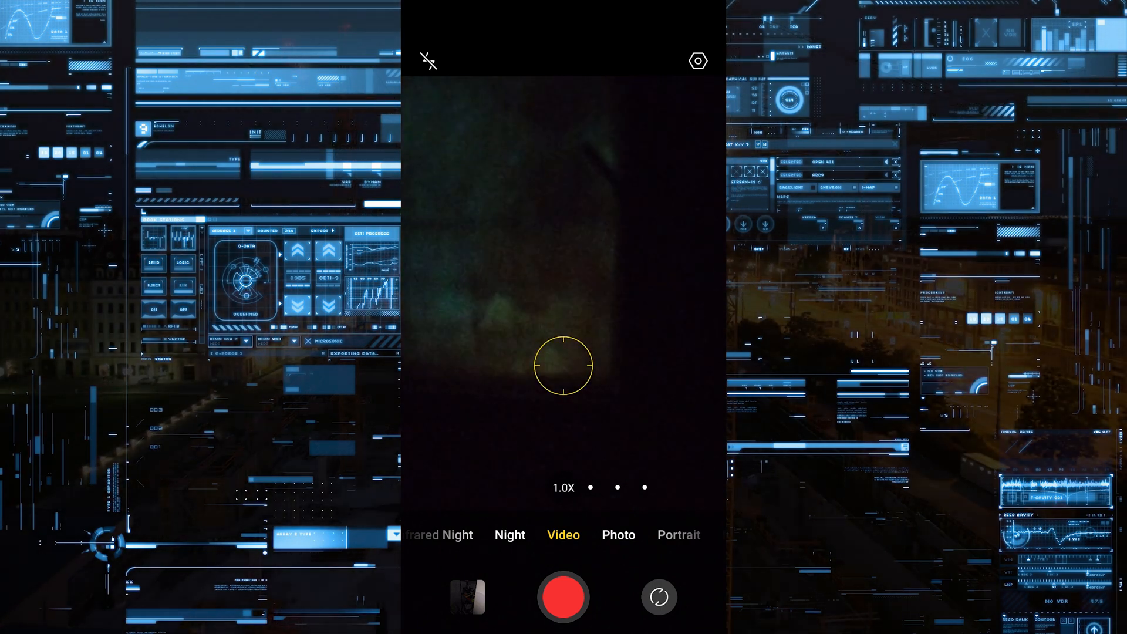
click(511, 536)
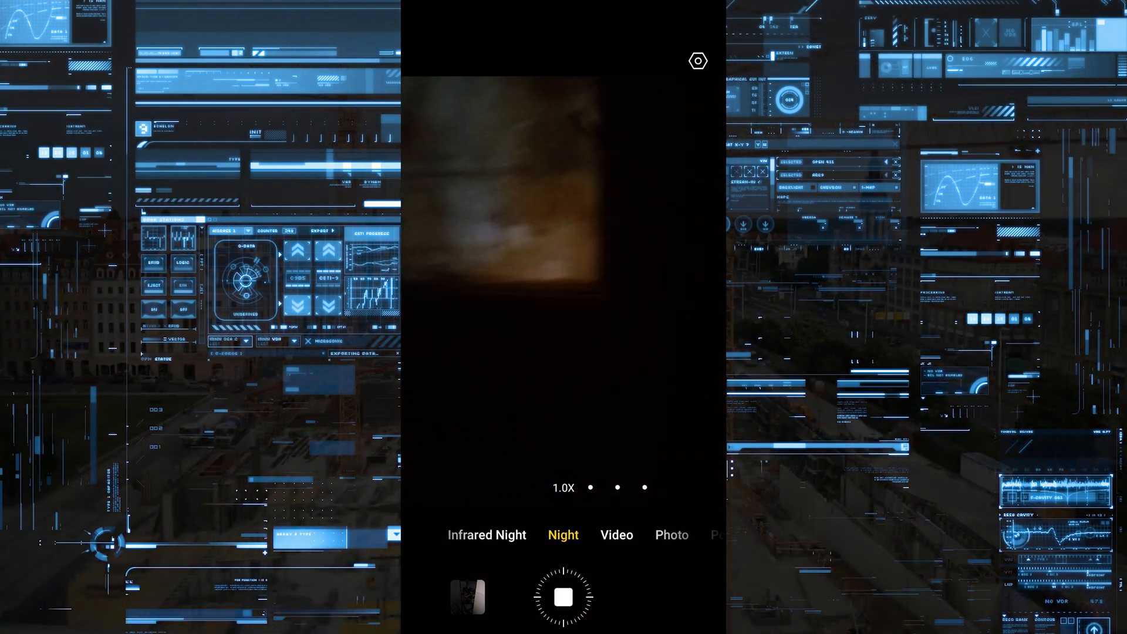